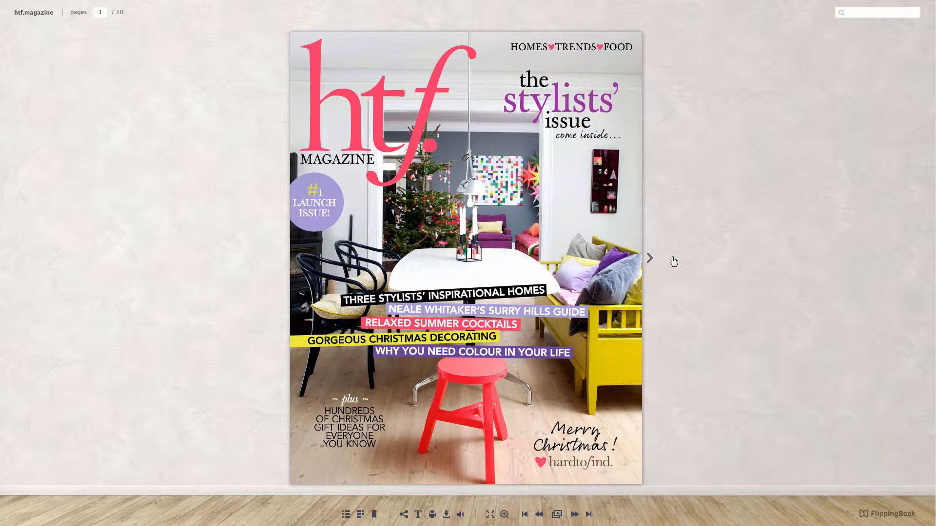
# Page through the htf magazine spreads and the Bombardier executive summary and forecast spreads
pyautogui.click(649, 258)
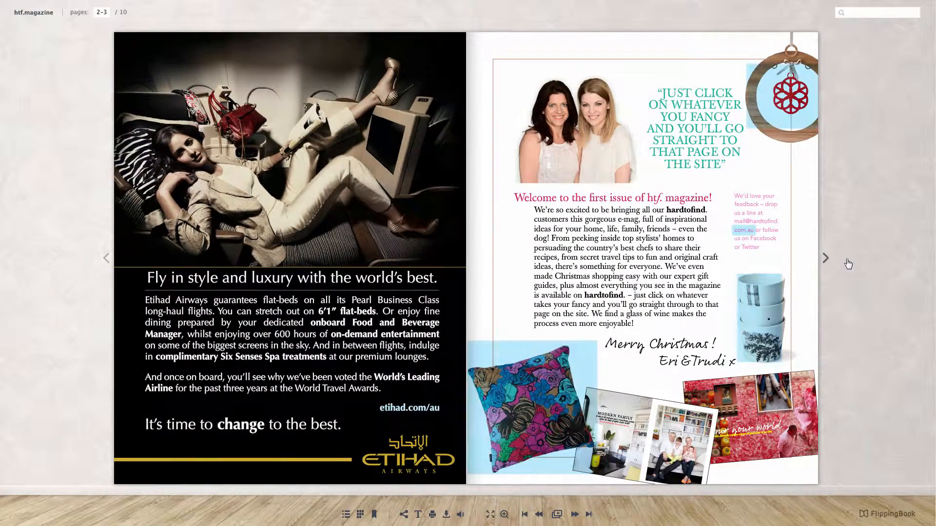
pyautogui.click(826, 258)
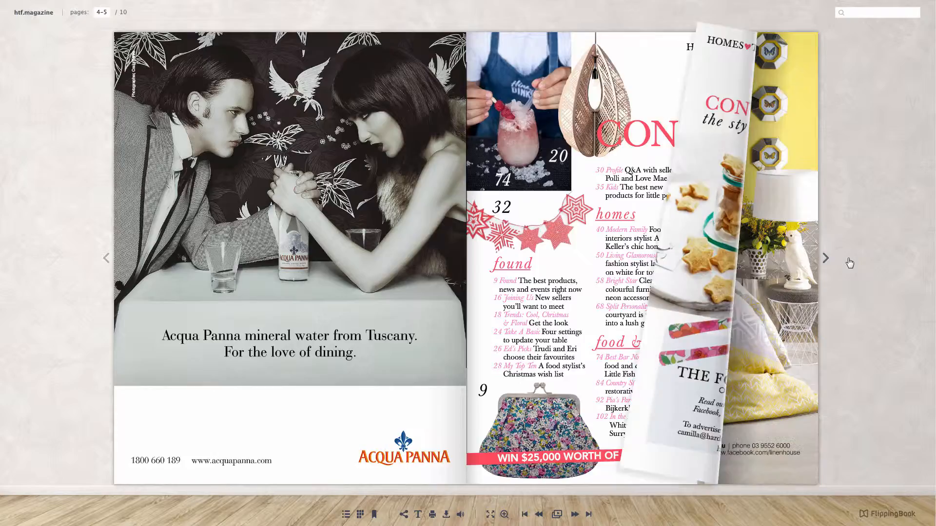
pyautogui.click(826, 258)
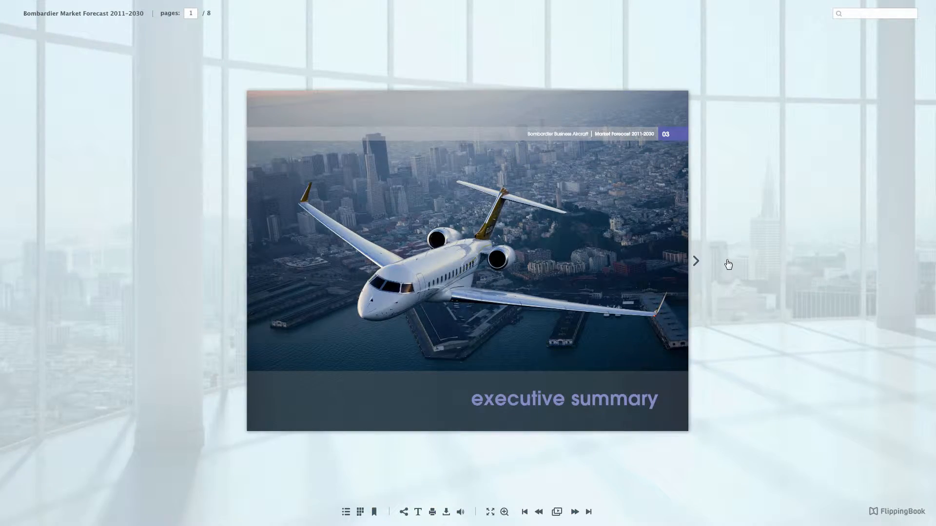
pyautogui.click(696, 261)
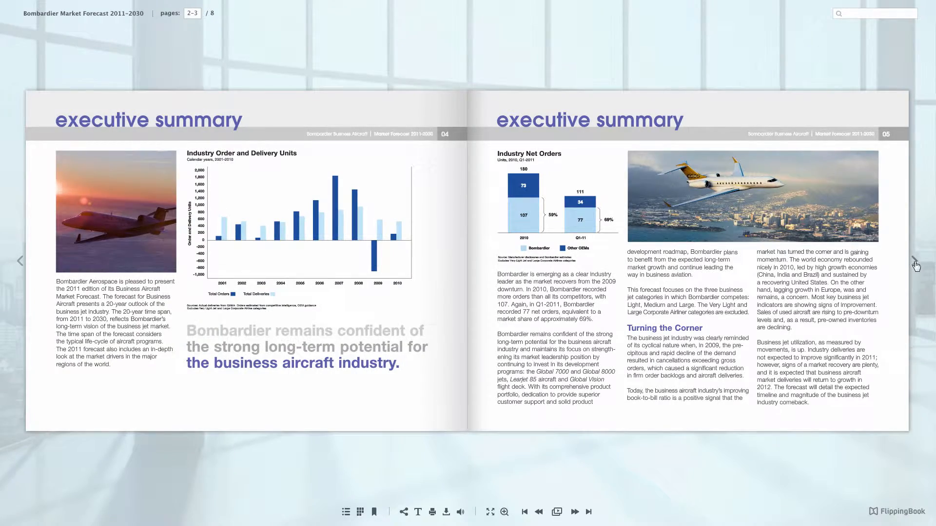
pyautogui.click(917, 260)
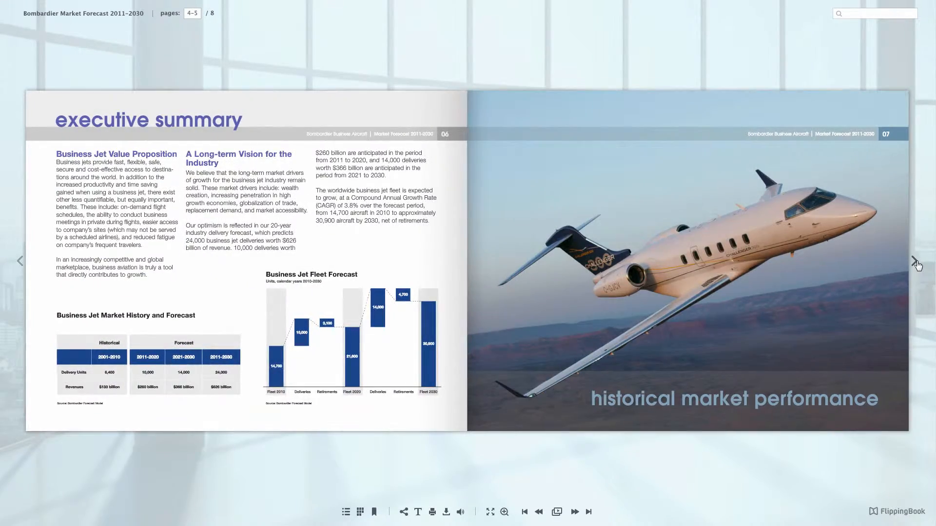
pyautogui.click(917, 261)
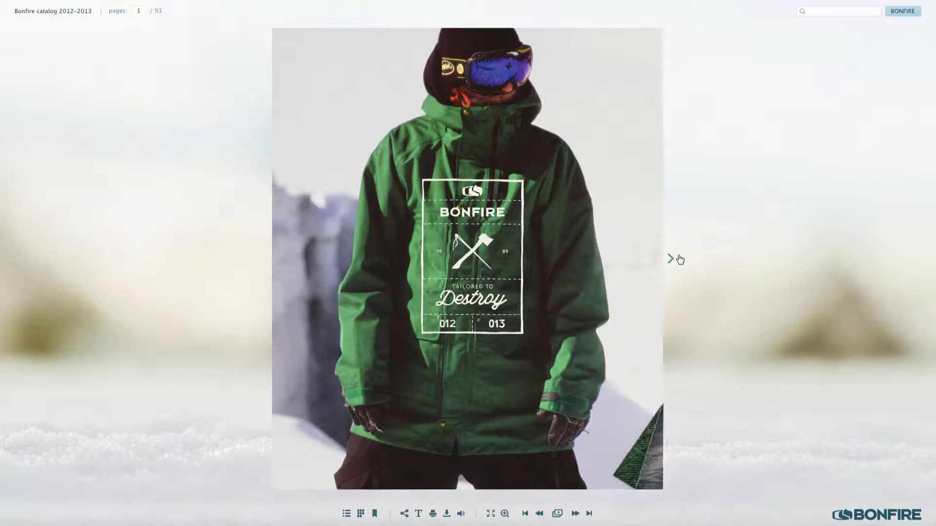
# Turn past the Bonfire and Winston catalog covers, then advance the Product Guide to Quick Start
pyautogui.click(670, 259)
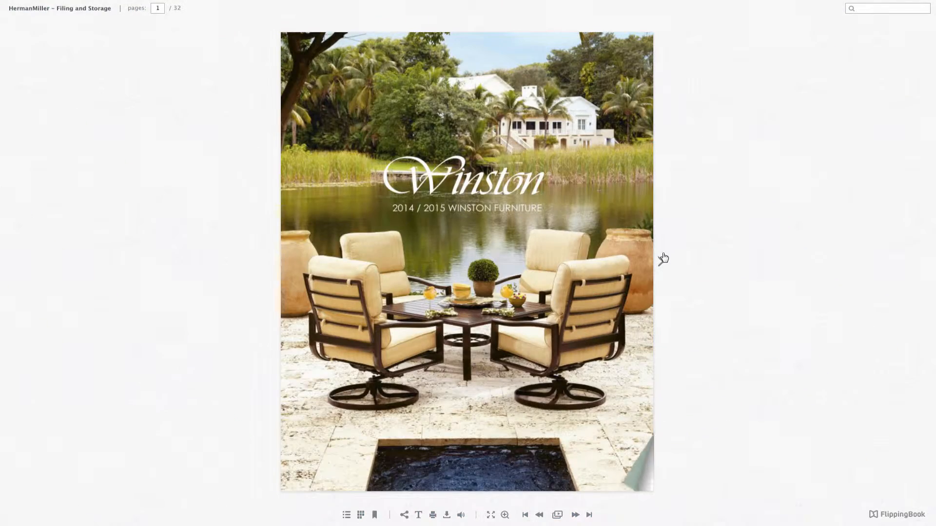
pyautogui.click(663, 258)
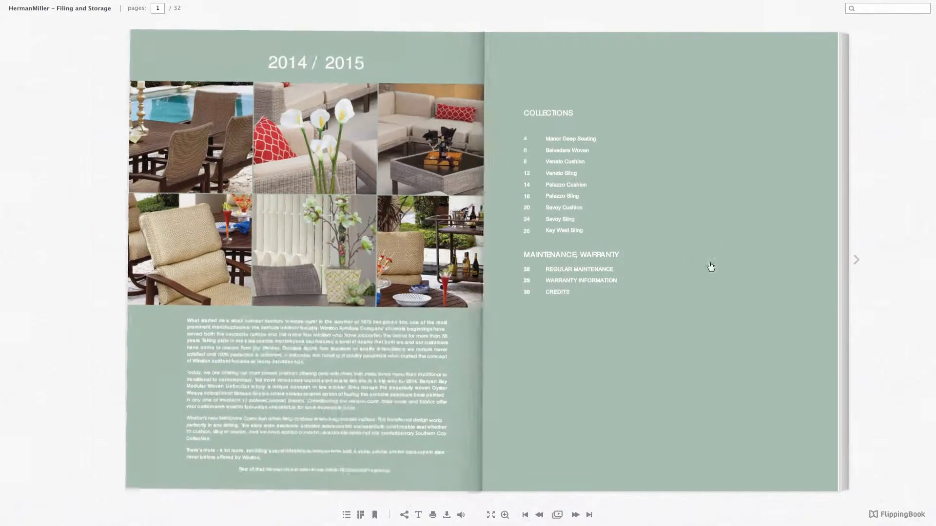
pyautogui.click(856, 260)
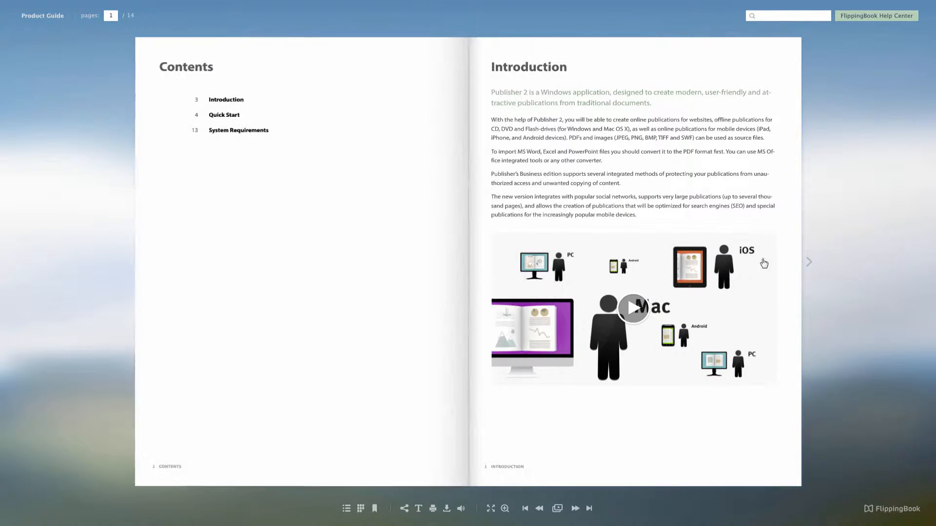
pyautogui.click(809, 262)
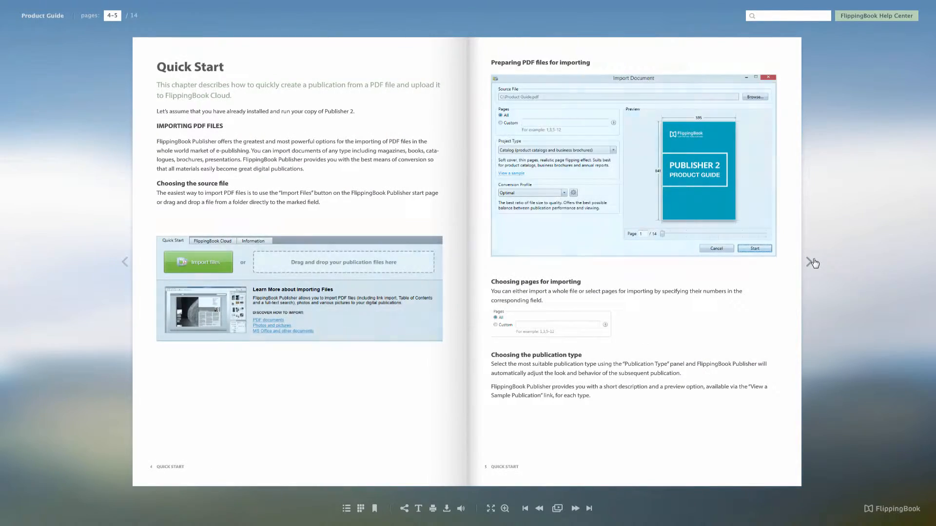
pyautogui.click(813, 263)
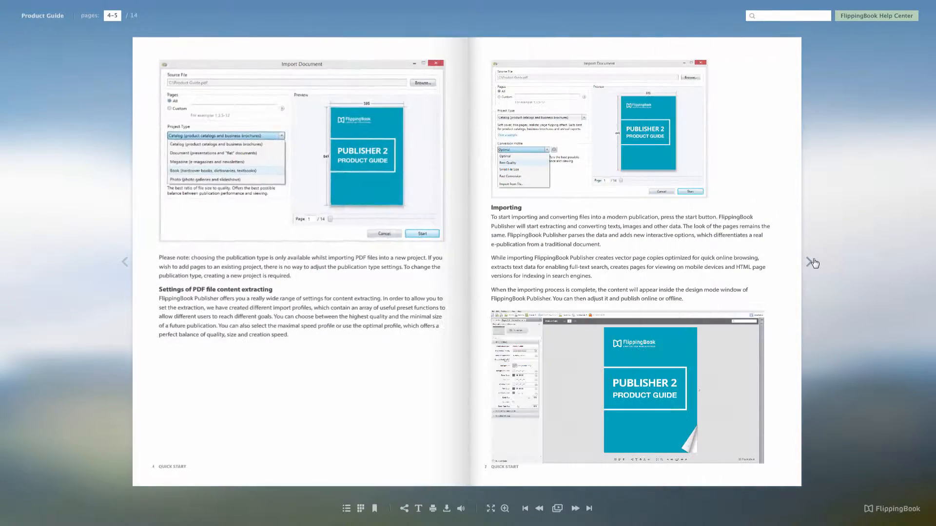
pyautogui.click(813, 263)
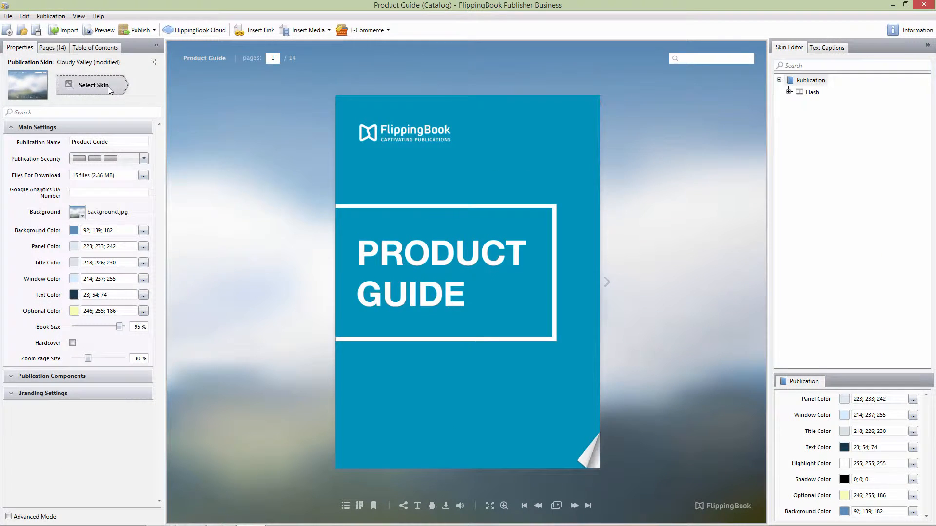
pyautogui.click(91, 84)
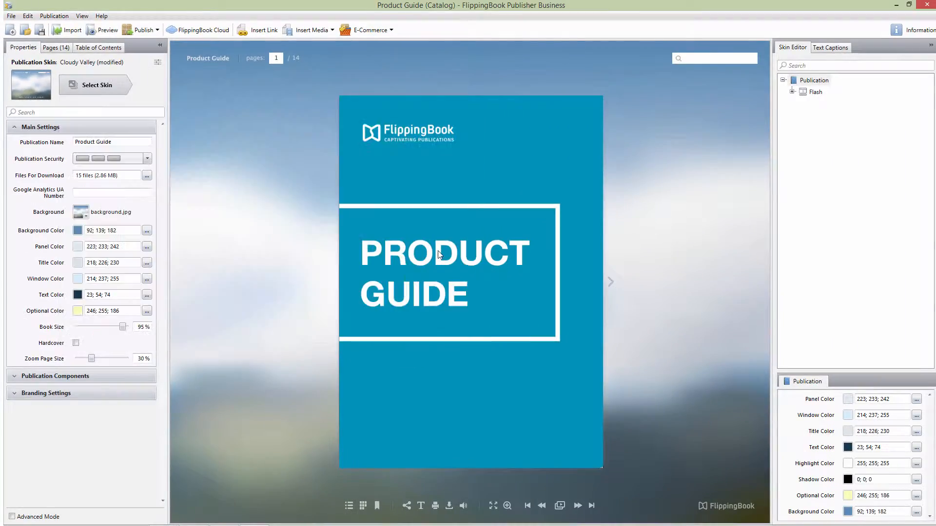
pyautogui.click(93, 85)
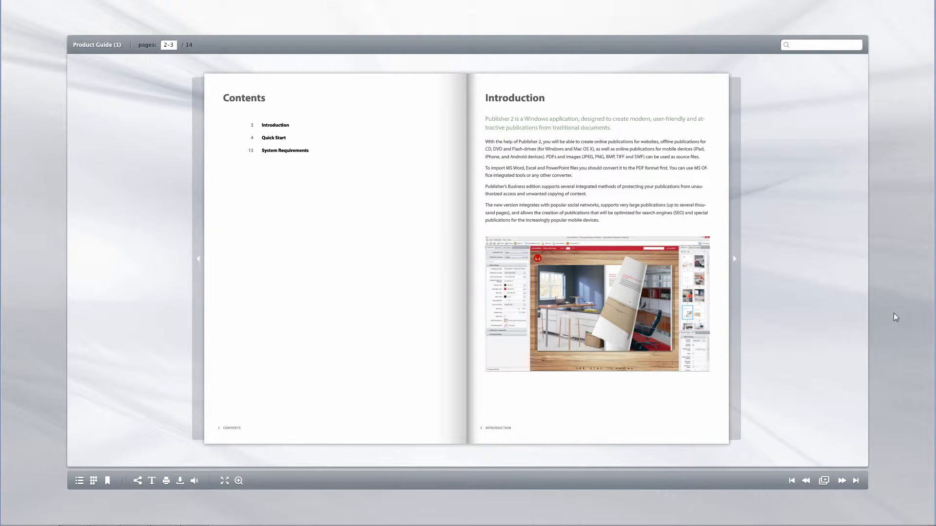
pyautogui.moveTo(861, 498)
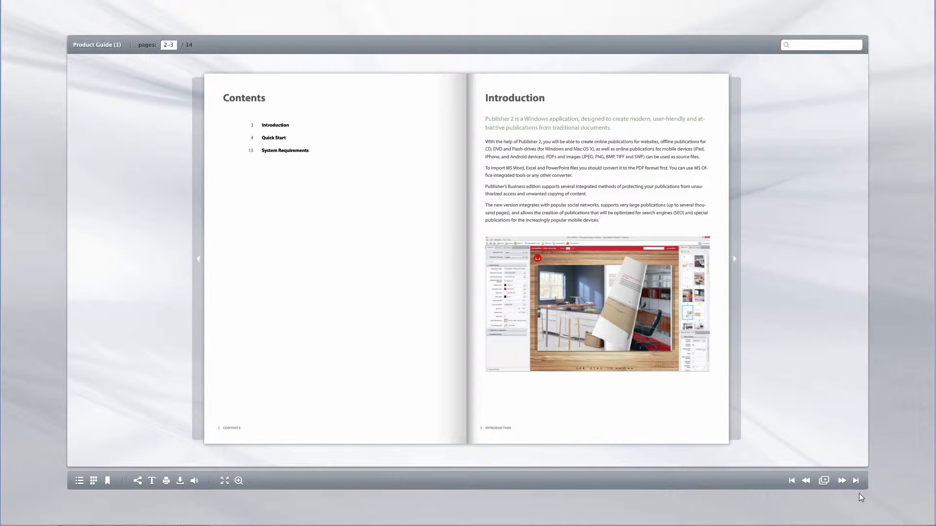
pyautogui.moveTo(524, 506)
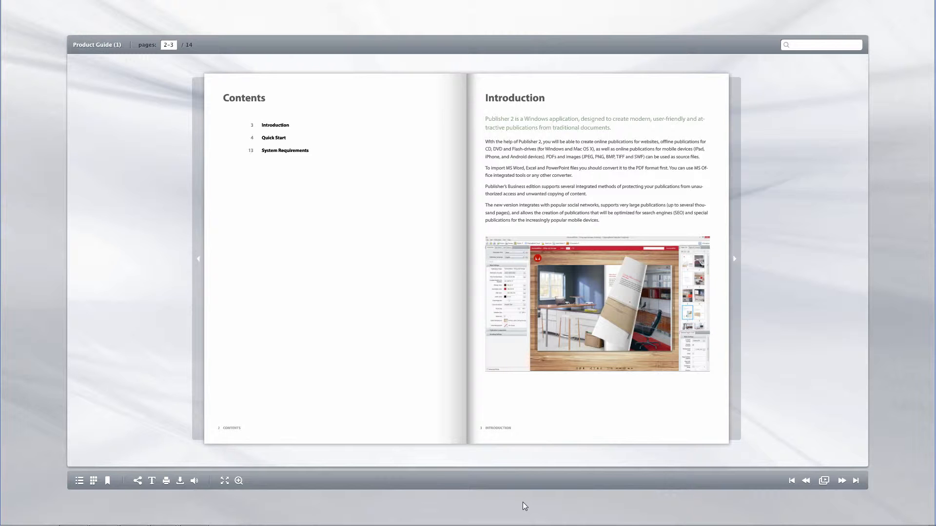
pyautogui.moveTo(533, 509)
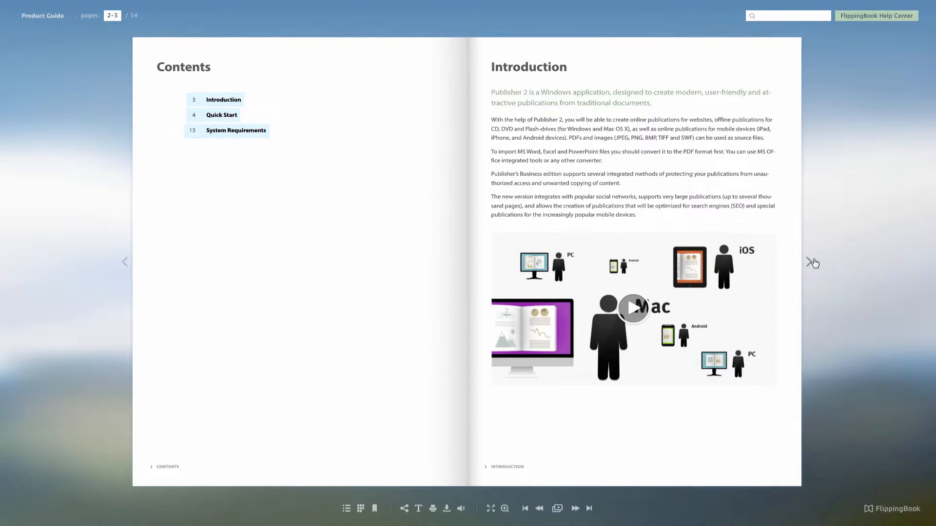
# Browse the Product Guide's Quick Start spreads, step back once, then return to pages 6–7
pyautogui.click(812, 262)
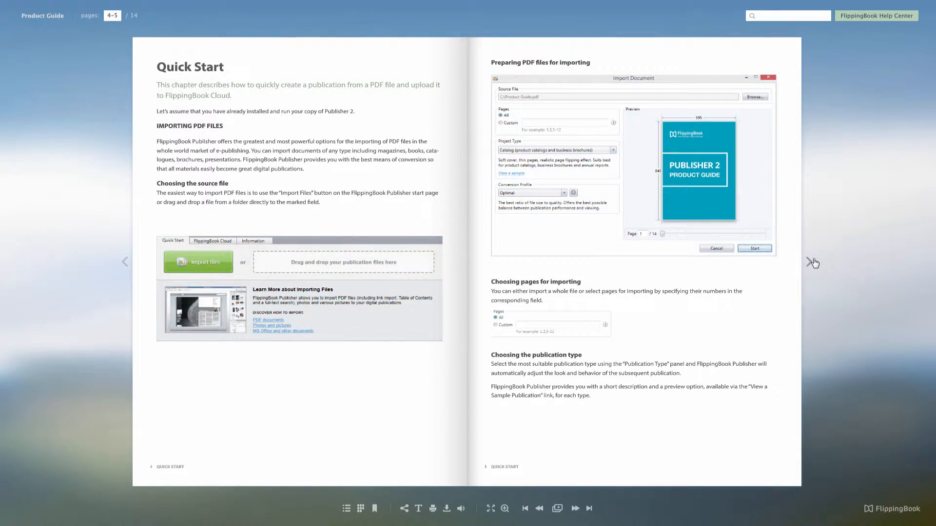
pyautogui.click(814, 262)
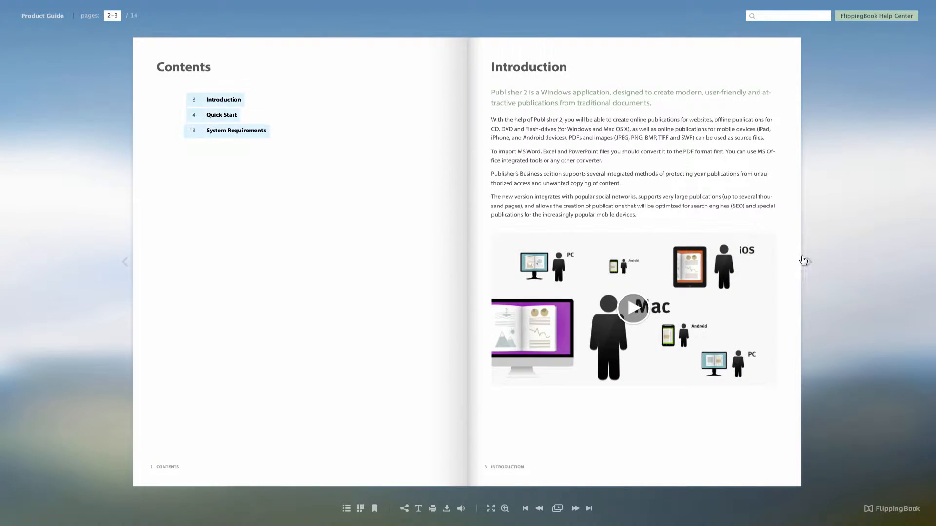
pyautogui.click(807, 261)
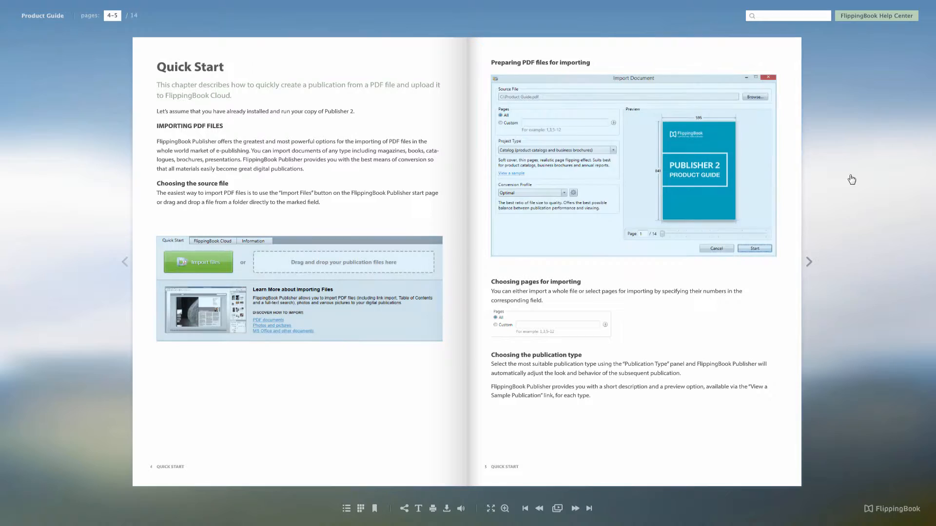
pyautogui.click(809, 261)
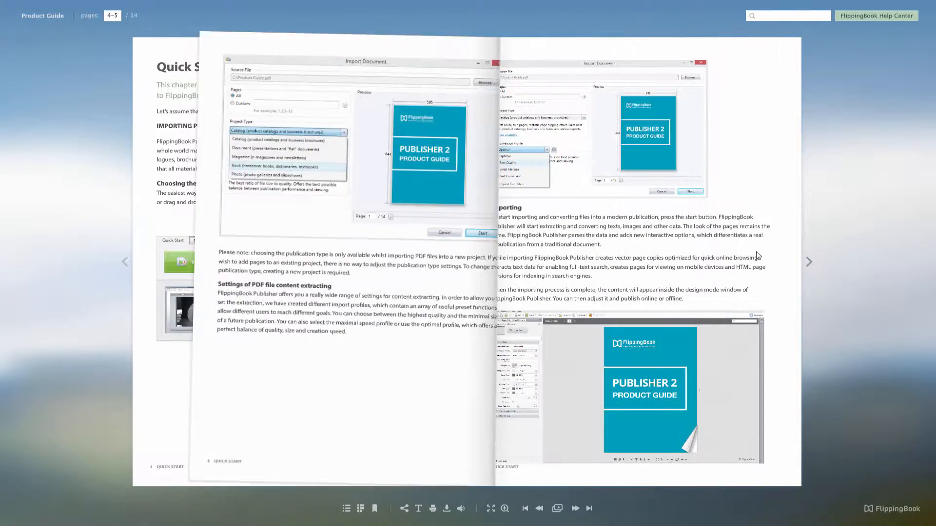
pyautogui.click(809, 261)
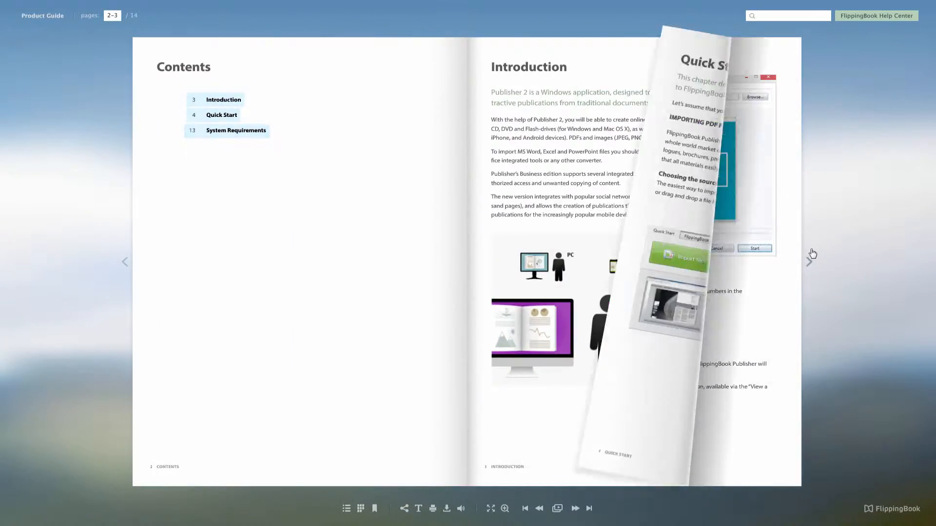
pyautogui.click(809, 261)
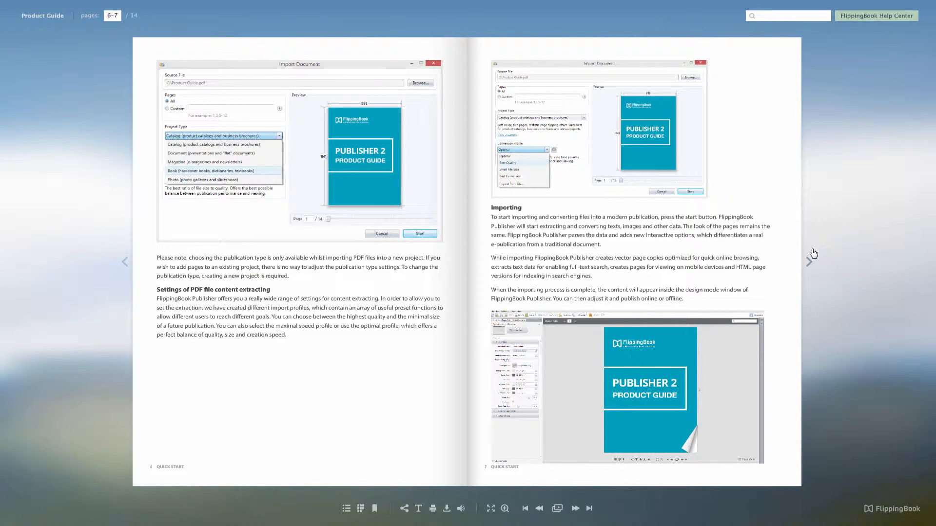
pyautogui.click(809, 261)
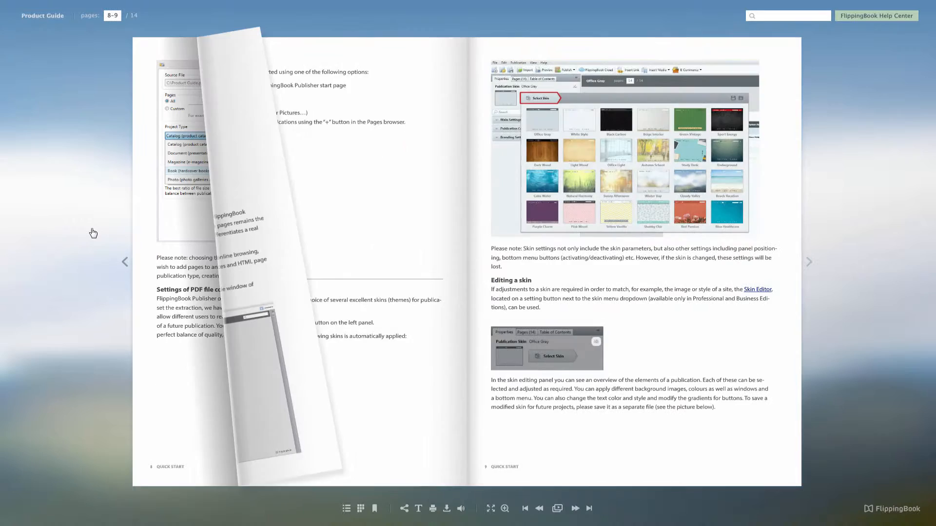
pyautogui.click(125, 261)
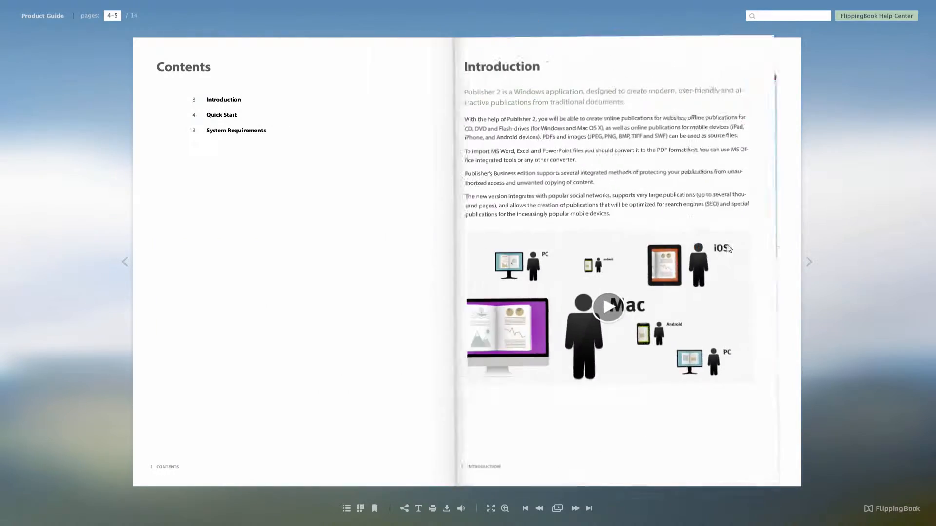
pyautogui.click(809, 261)
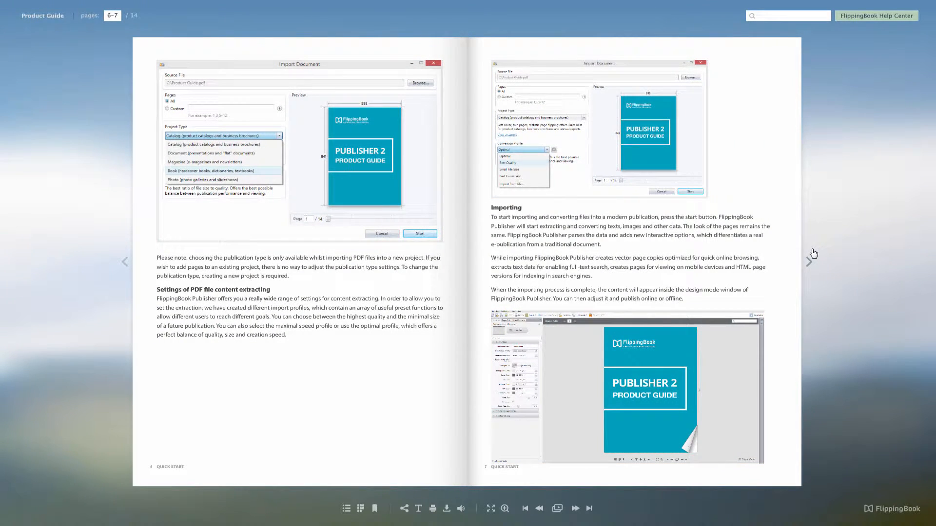
pyautogui.click(809, 262)
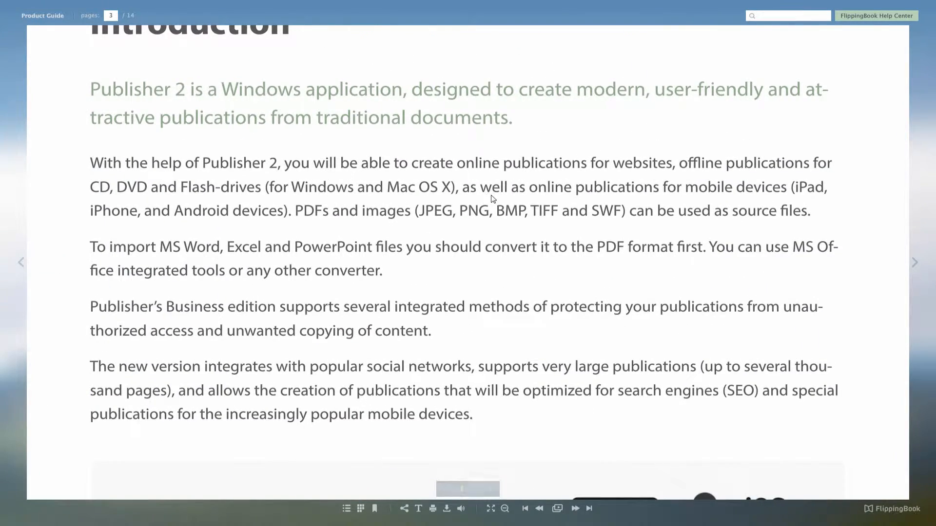
# Zoom in on the Product Guide's page 3 Introduction with the bottom toolbar zoom button
pyautogui.click(504, 509)
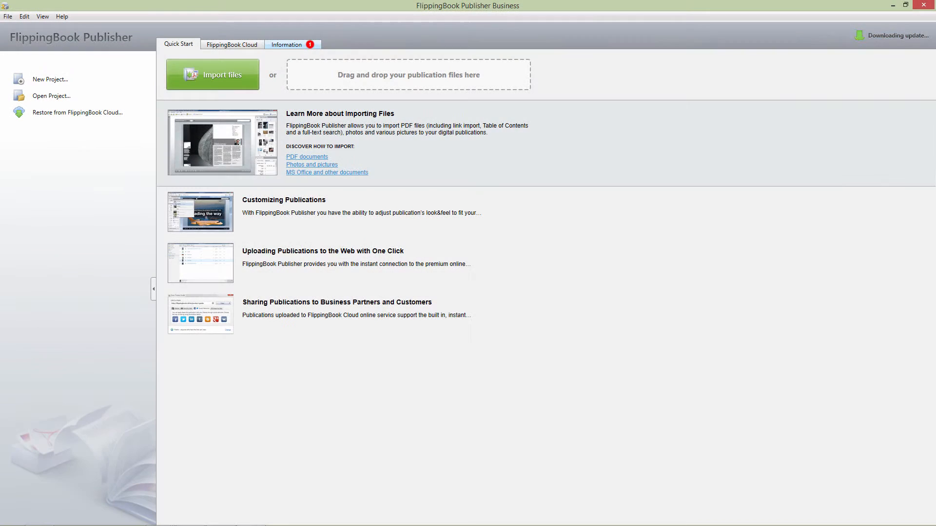
# Show the Information tab notice that the version 2.7.4 update is ready to install
pyautogui.click(286, 44)
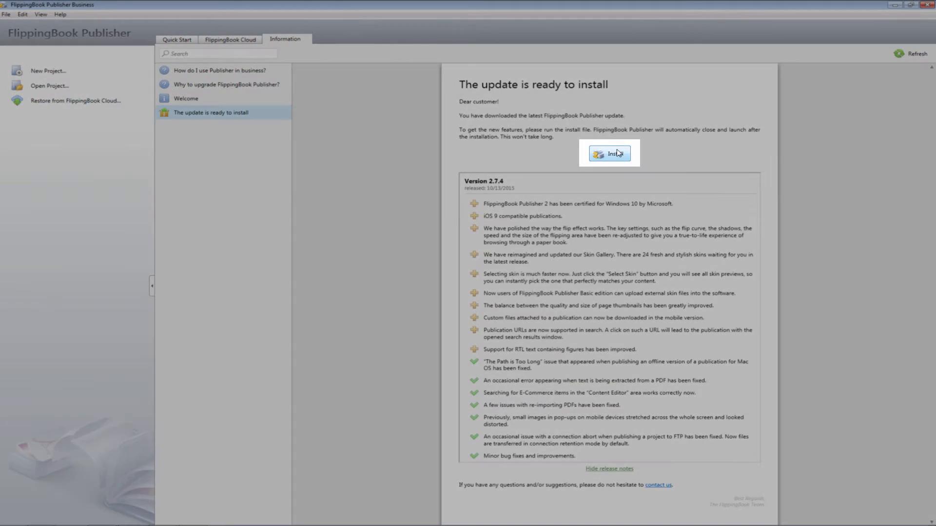
pyautogui.moveTo(653, 152)
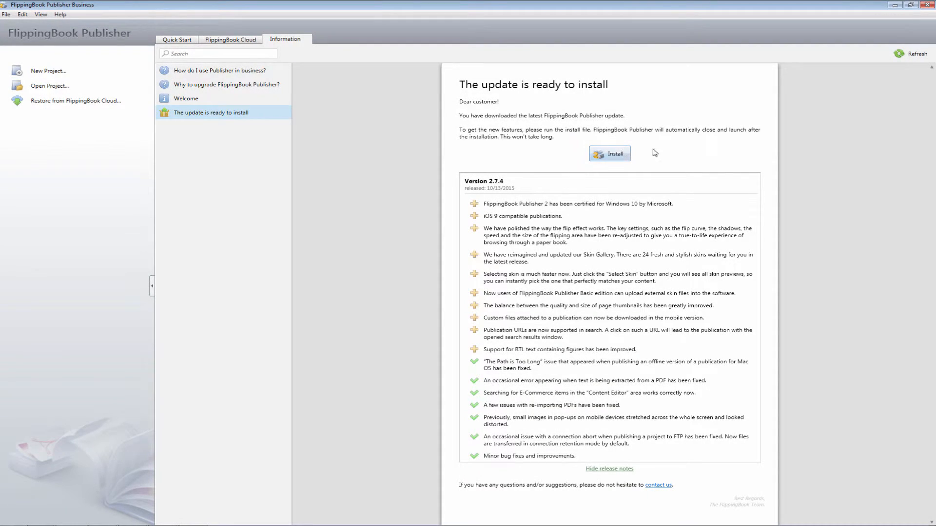